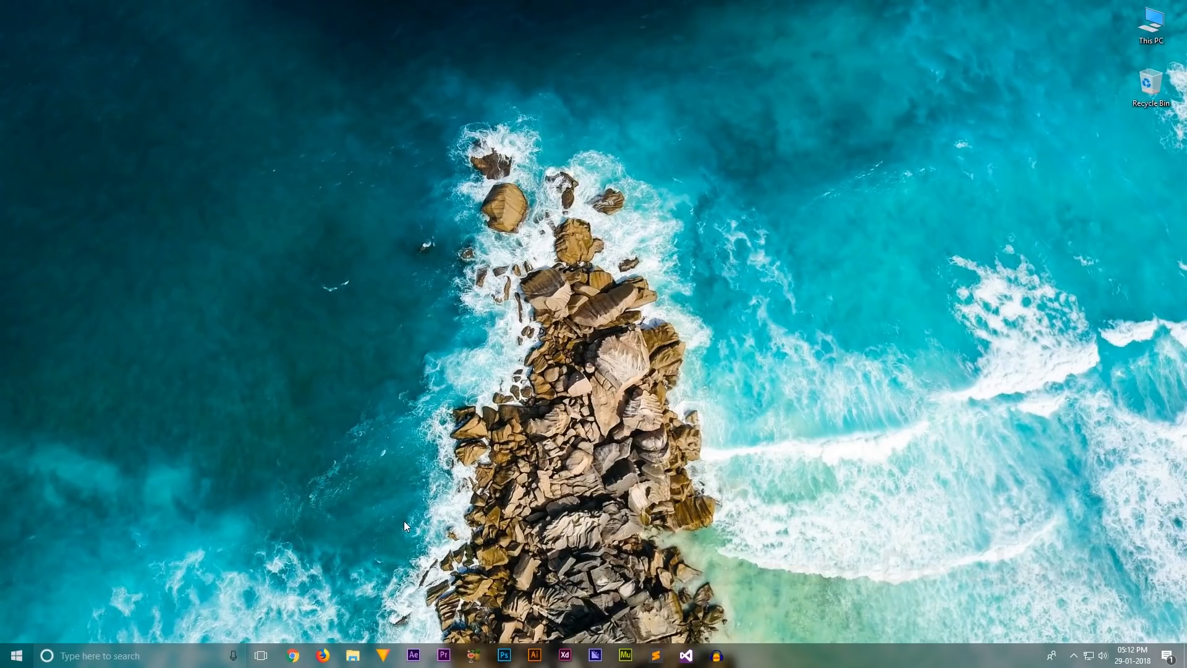
{"action": "mouse_move", "coordinate": [321, 652]}
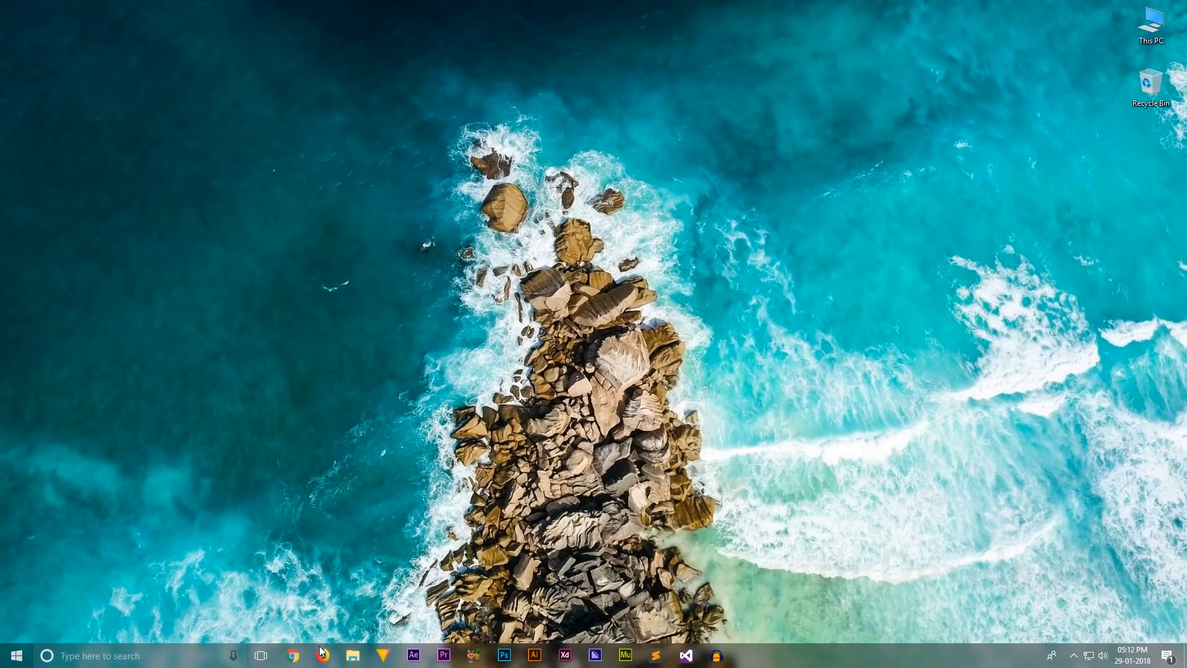
{"action": "mouse_move", "coordinate": [400, 317]}
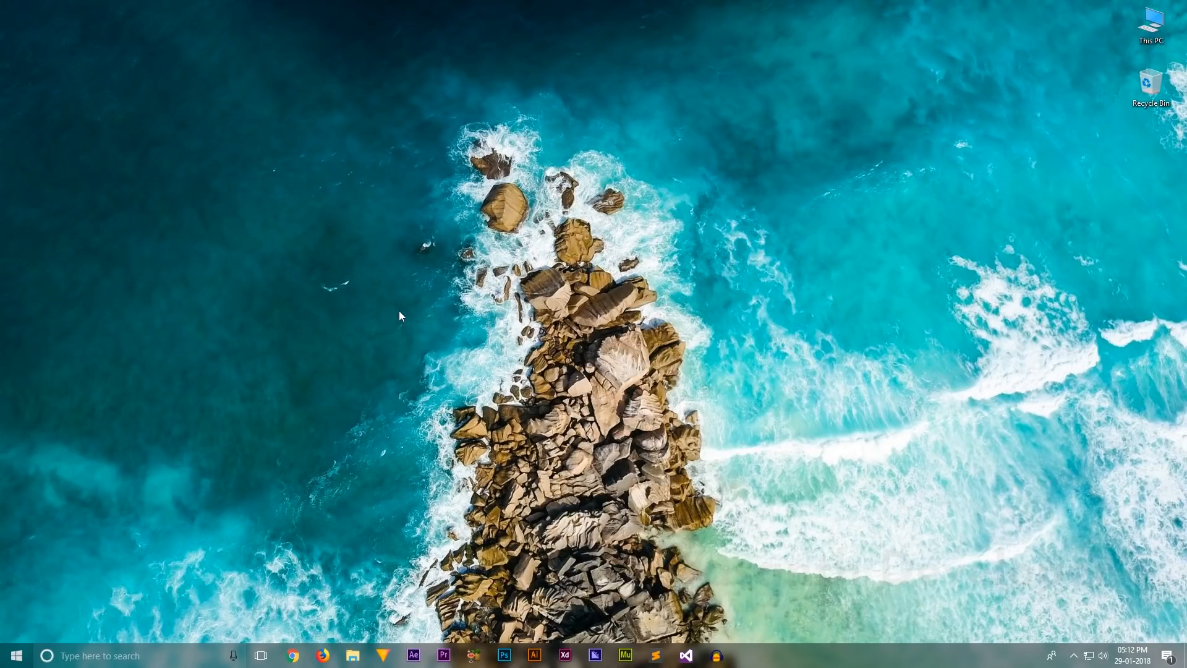
- Launch Firefox from the taskbar so a new tab page is showing
{"action": "left_click", "coordinate": [321, 654]}
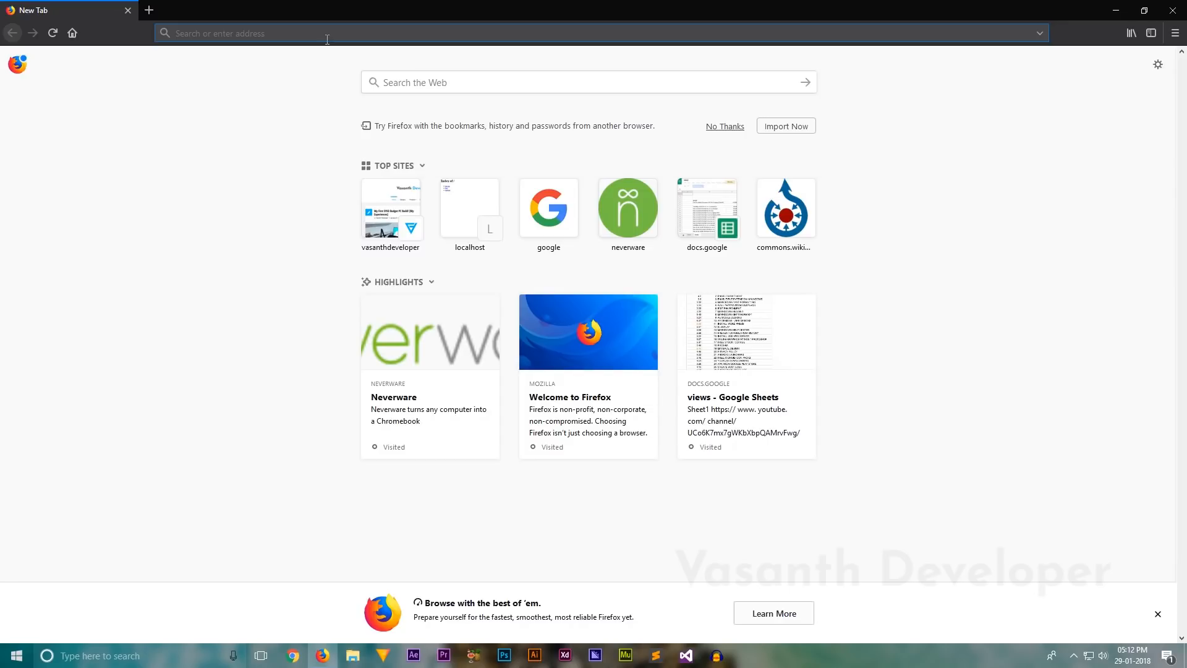
- Go to neverware.com and reach the CloudReady Home Edition free download page
{"action": "type", "text": "neverware.com/#introtext-3"}
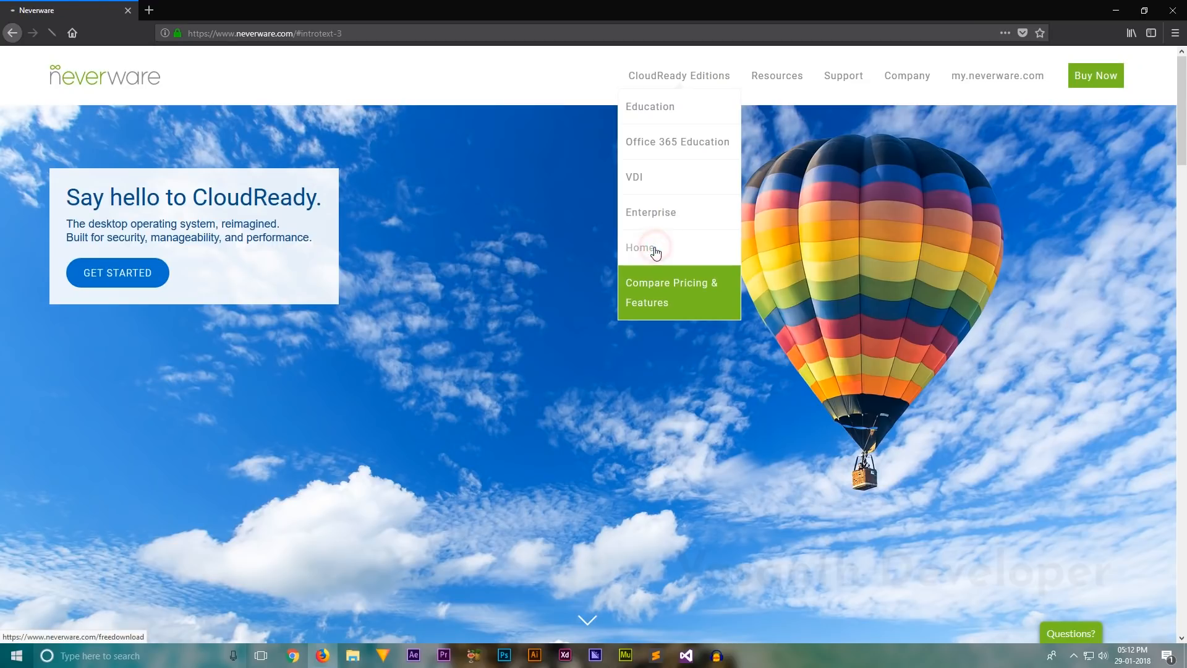
{"action": "left_click", "coordinate": [640, 247]}
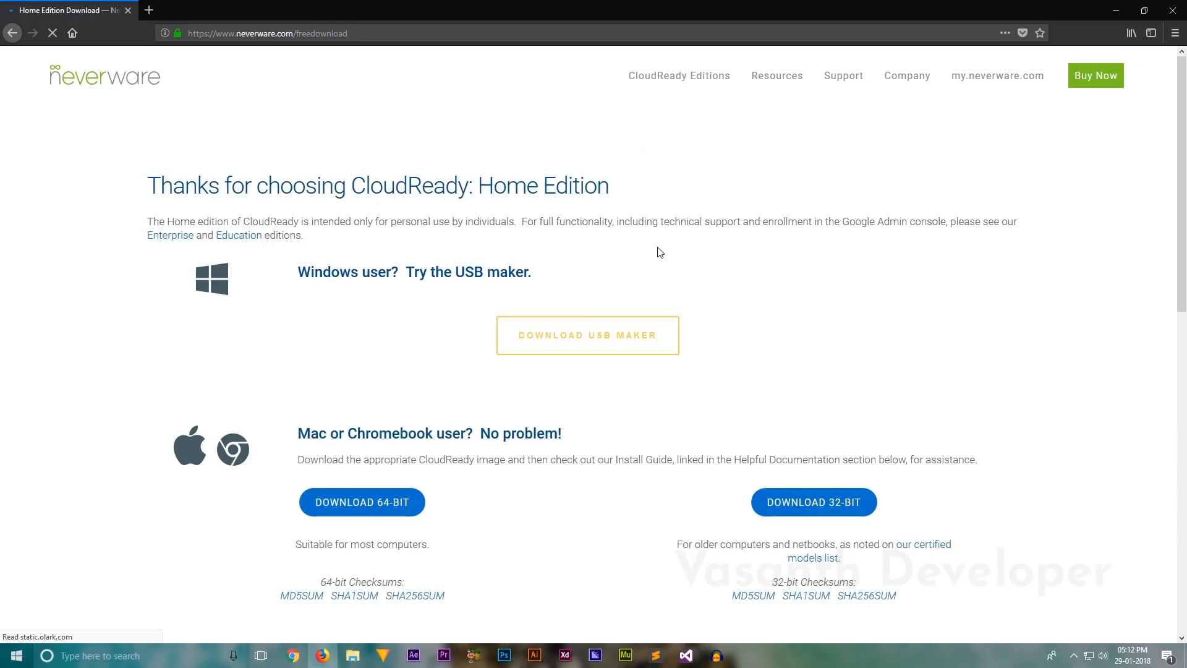
- Download the 64-bit CloudReady Home Edition zip (784 MB), saving it to the computer
{"action": "scroll", "scroll_direction": "down", "scroll_amount": 3}
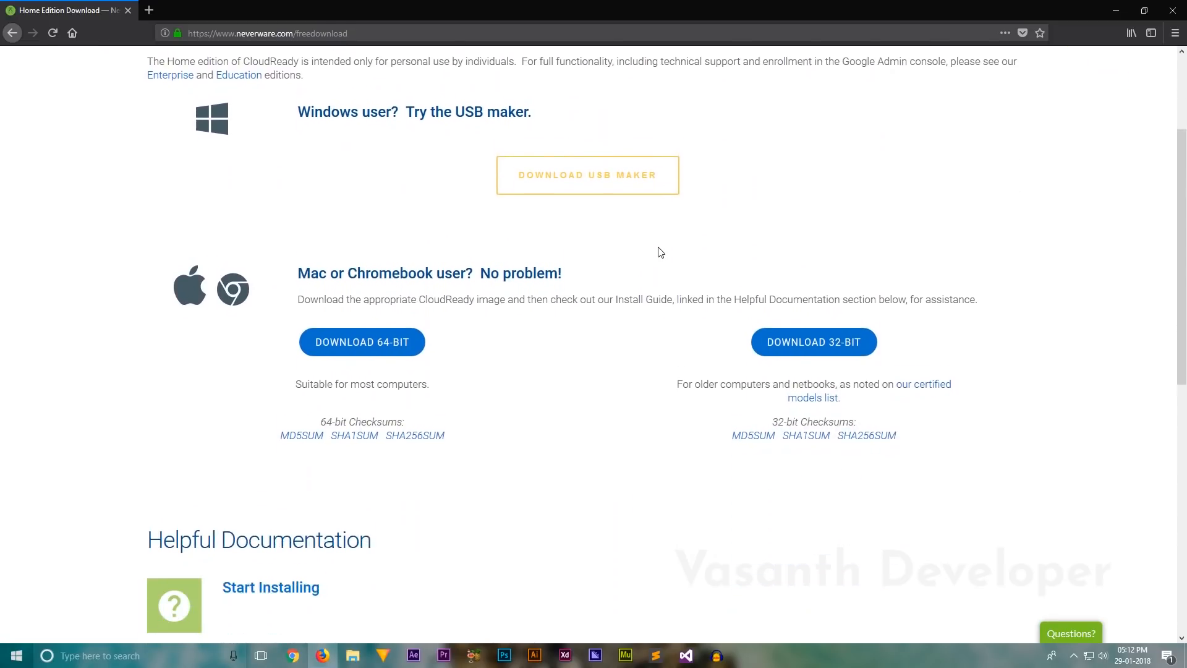
{"action": "scroll", "scroll_direction": "down", "scroll_amount": 3}
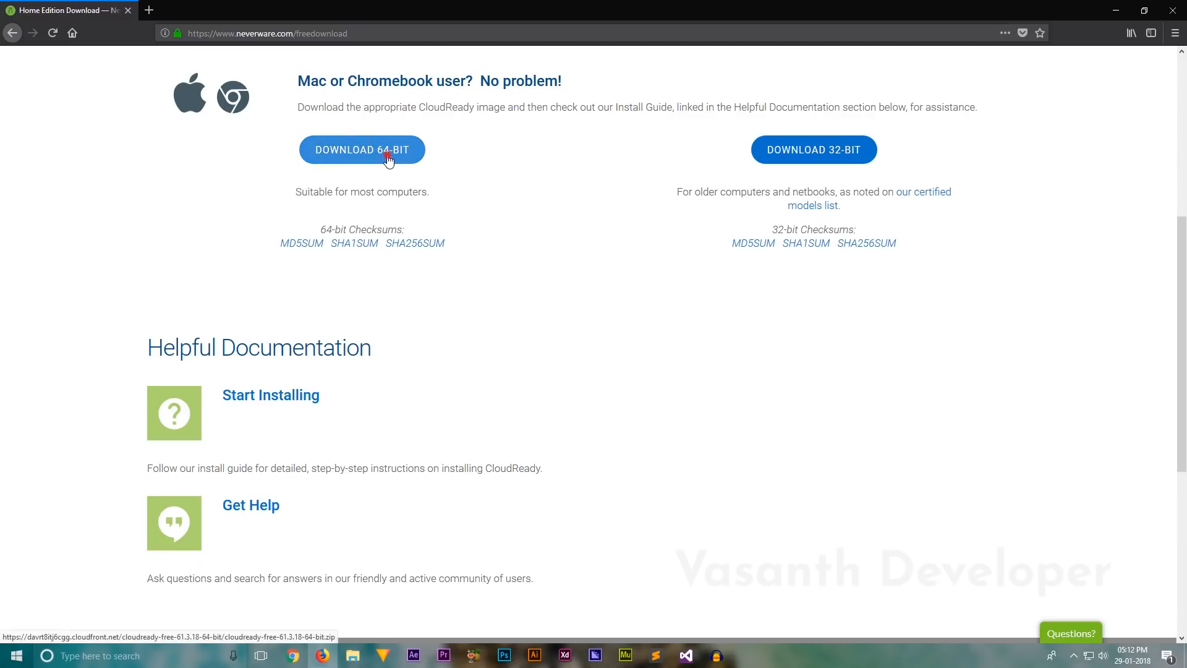
{"action": "left_click", "coordinate": [386, 155]}
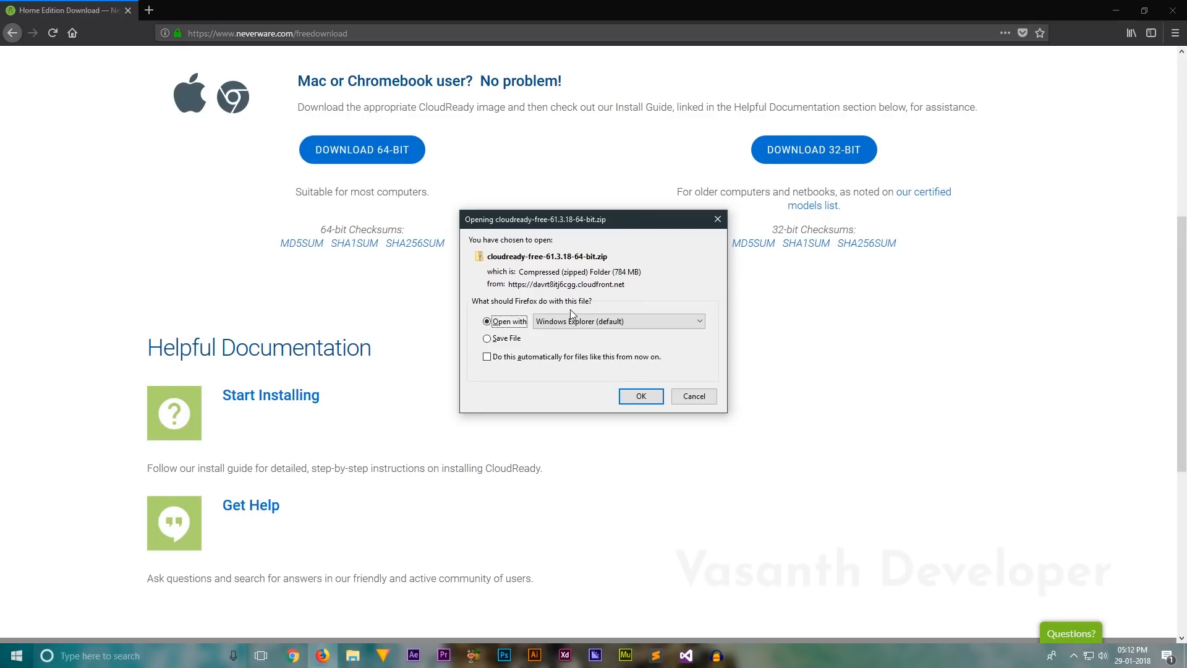
{"action": "left_click", "coordinate": [486, 338]}
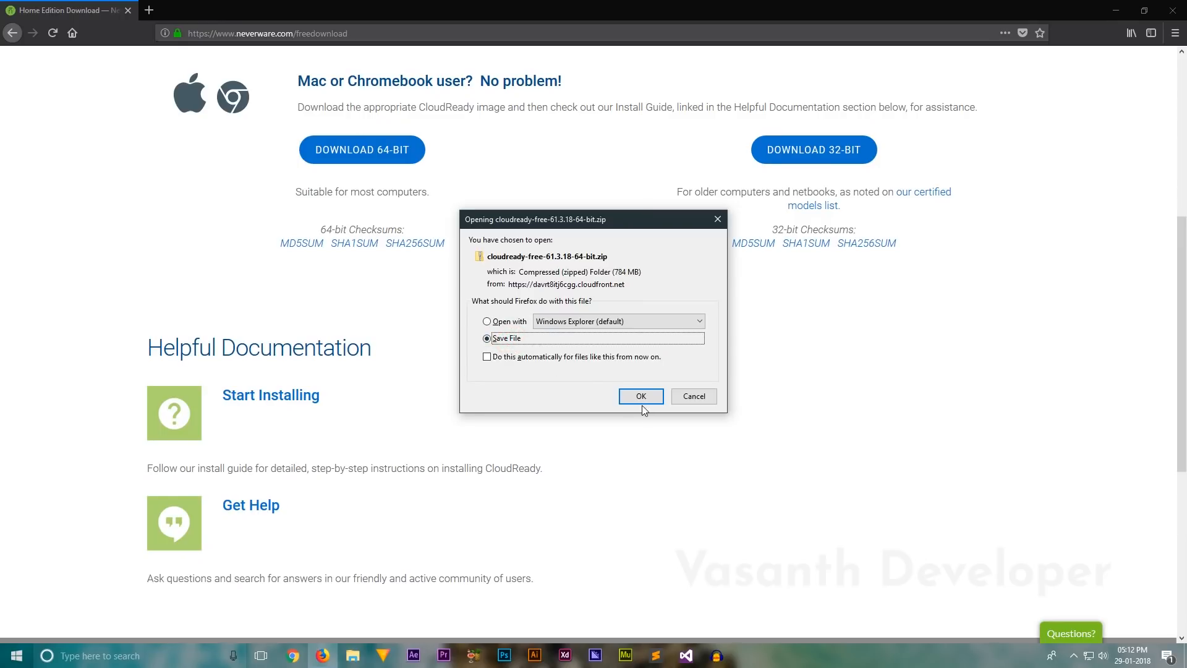
{"action": "left_click", "coordinate": [641, 396]}
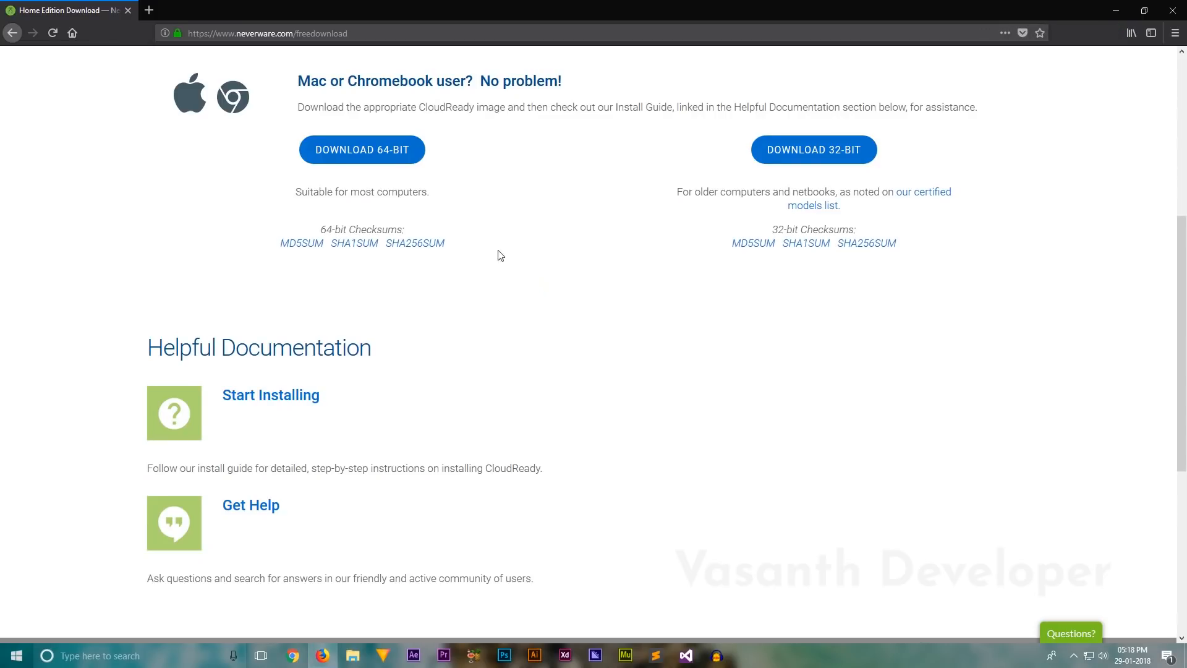
{"action": "mouse_move", "coordinate": [149, 10]}
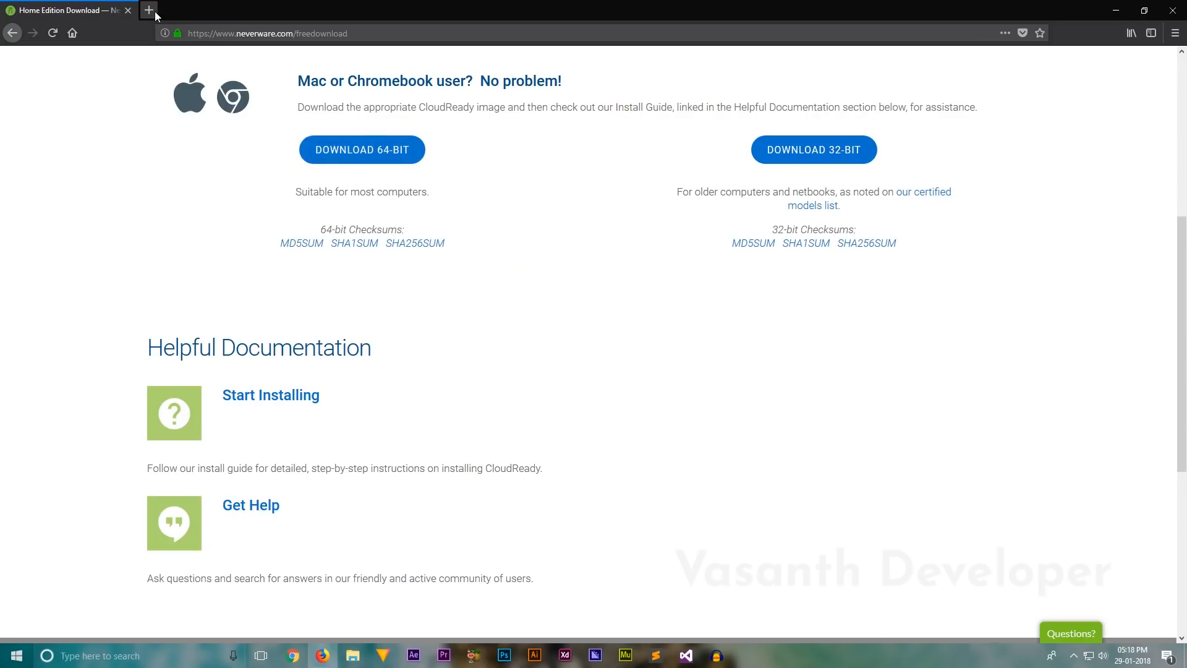
- In a second tab at etcher.io, save the Etcher 1.3.1 Windows x64 installer to Downloads
{"action": "left_click", "coordinate": [147, 9]}
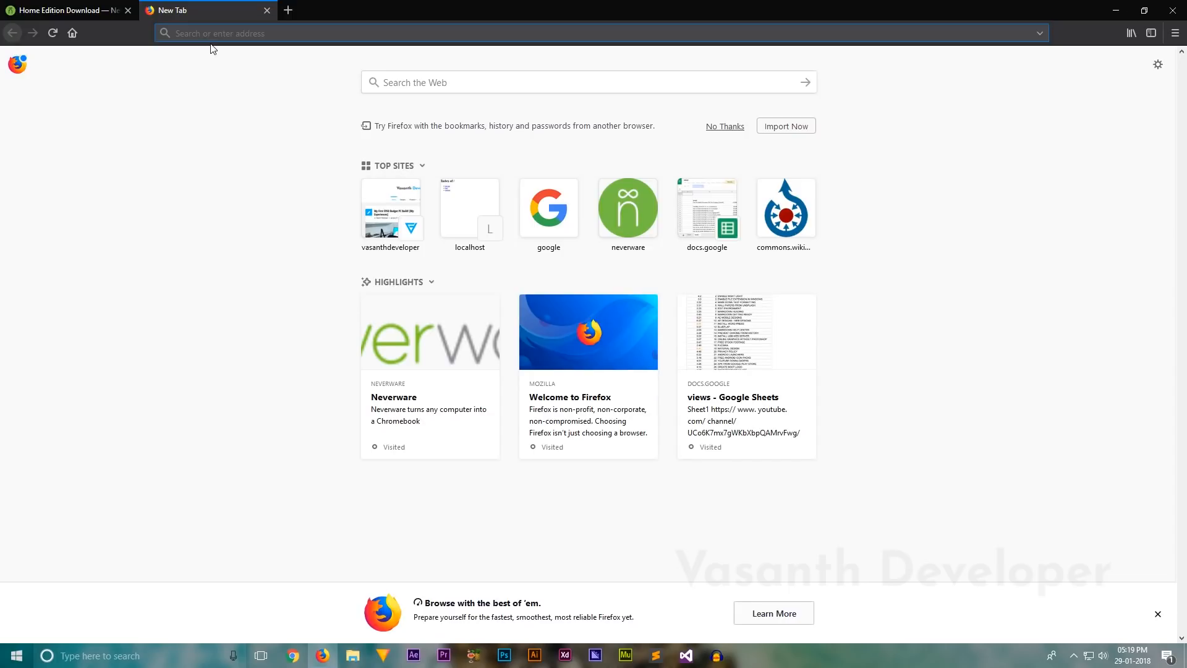
{"action": "type", "text": "etcher.io"}
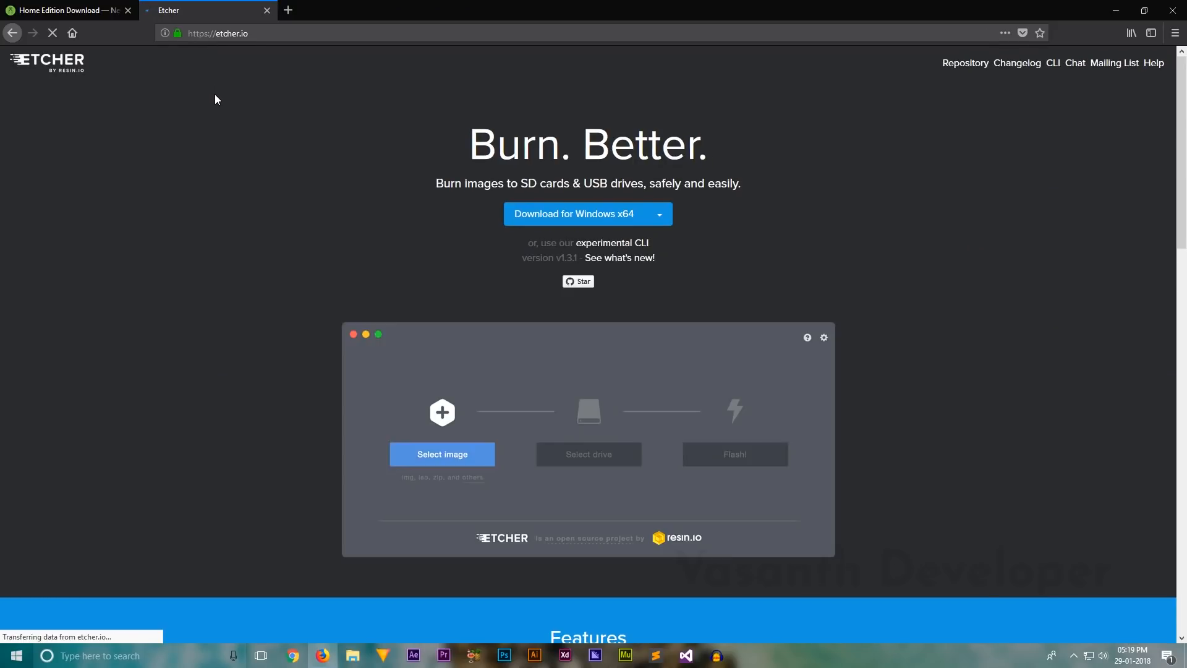
{"action": "left_click", "coordinate": [442, 453]}
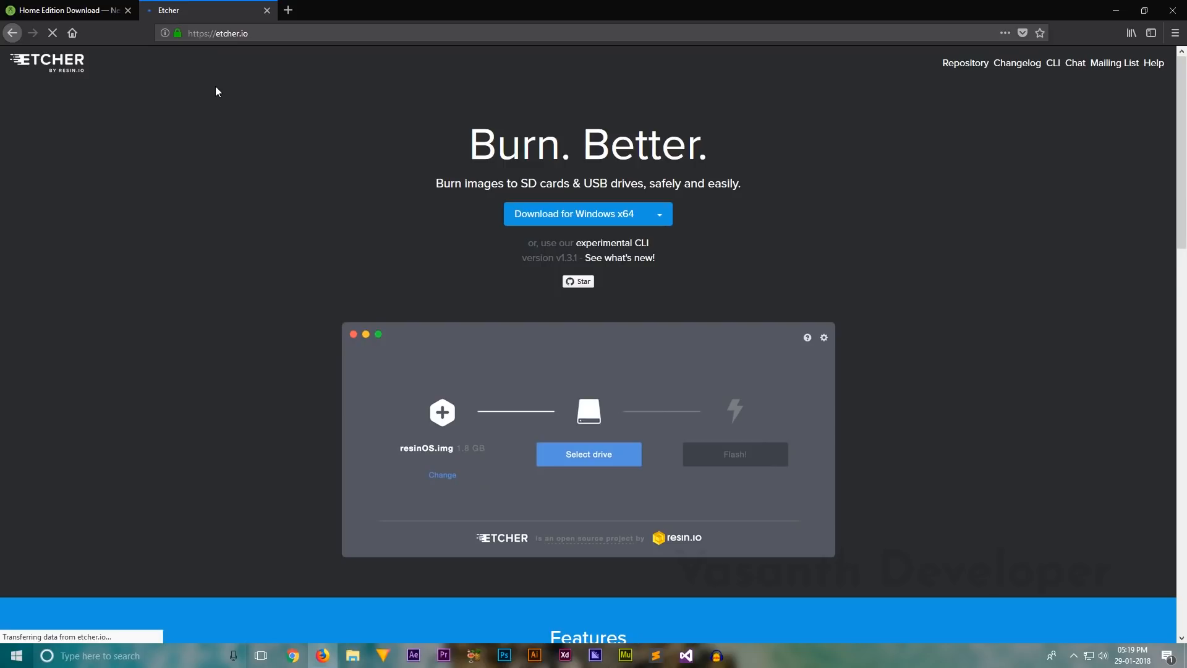
{"action": "left_click", "coordinate": [588, 454]}
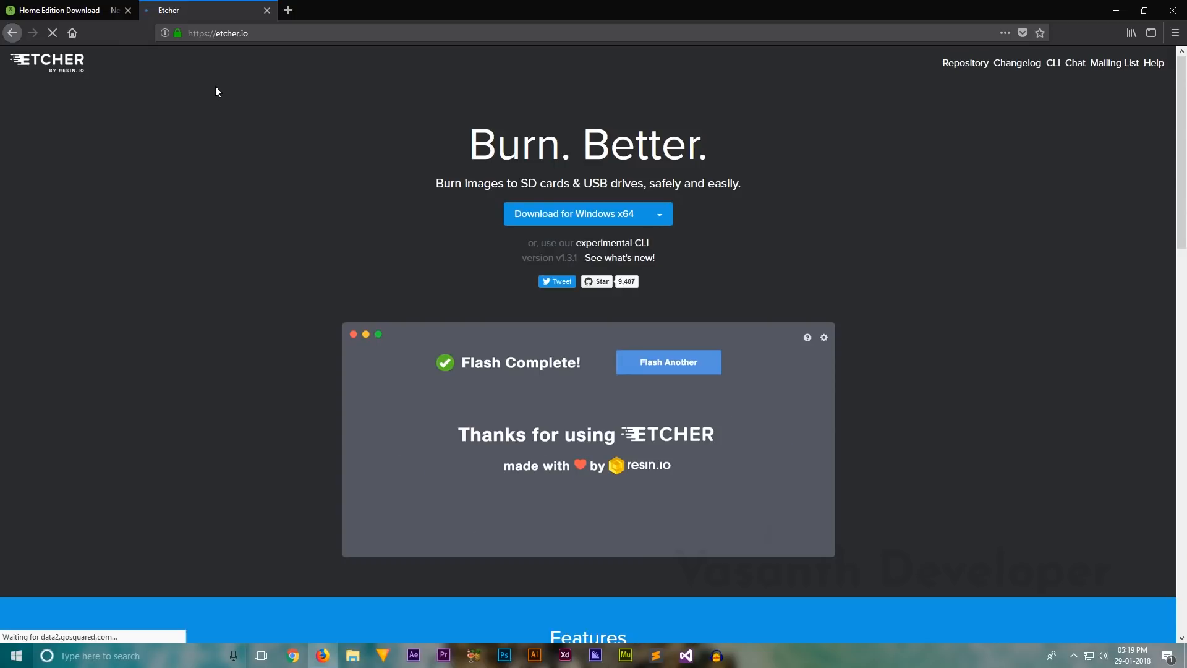
{"action": "left_click", "coordinate": [667, 362]}
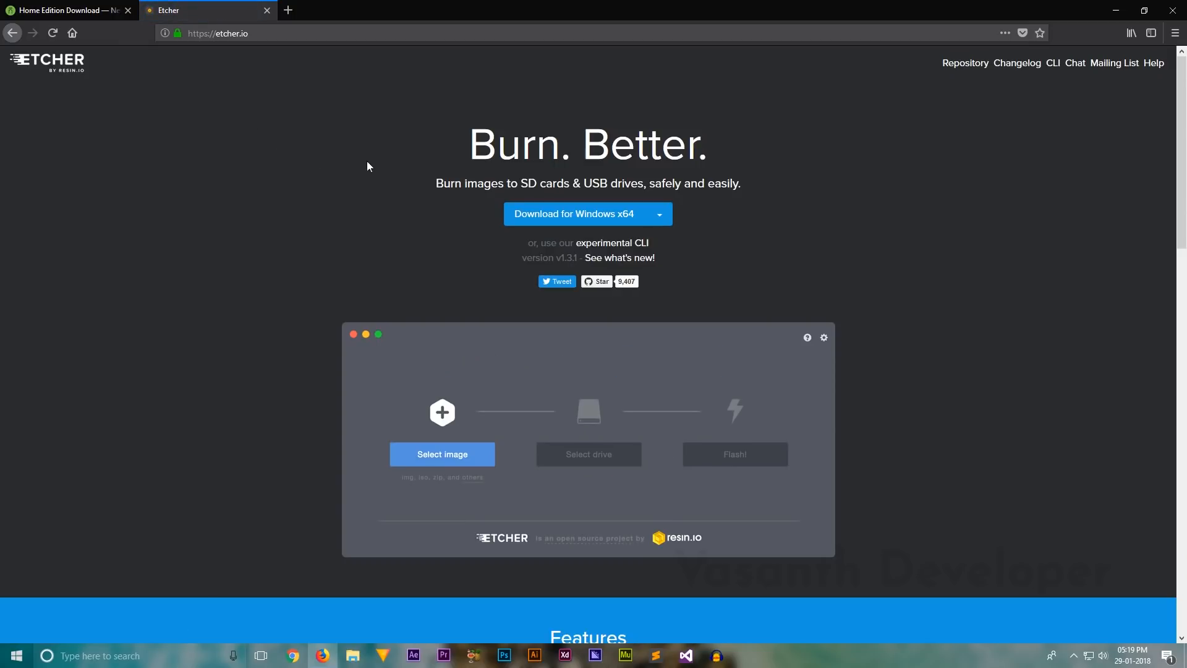
{"action": "left_click", "coordinate": [541, 217]}
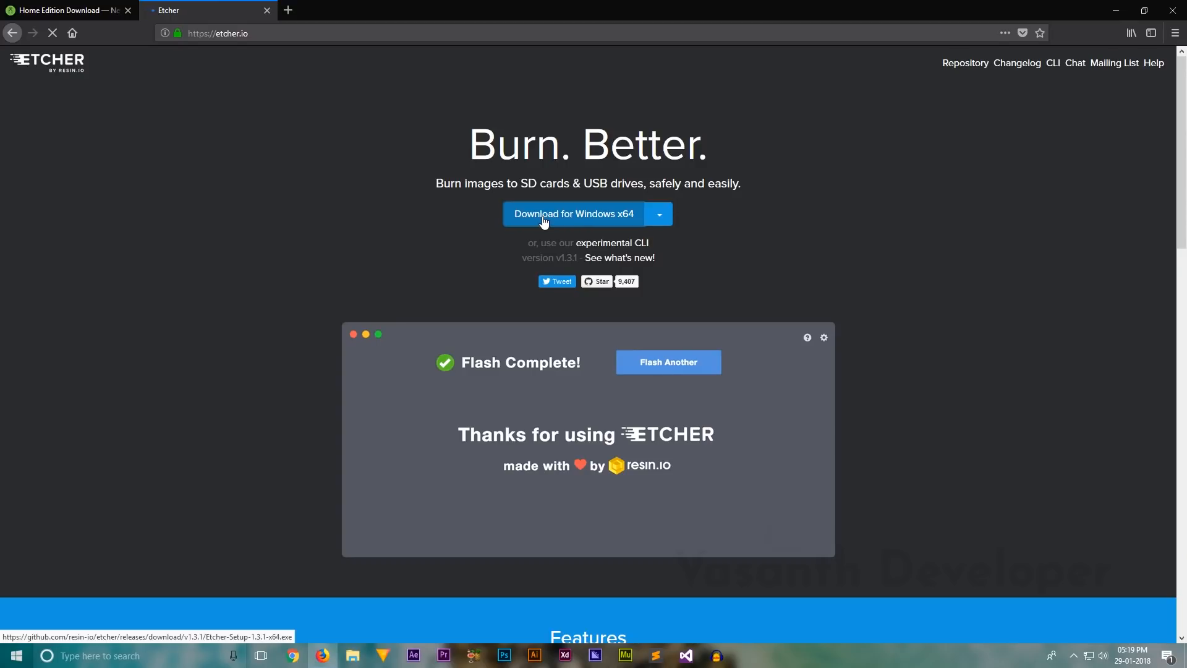
{"action": "left_click", "coordinate": [574, 214]}
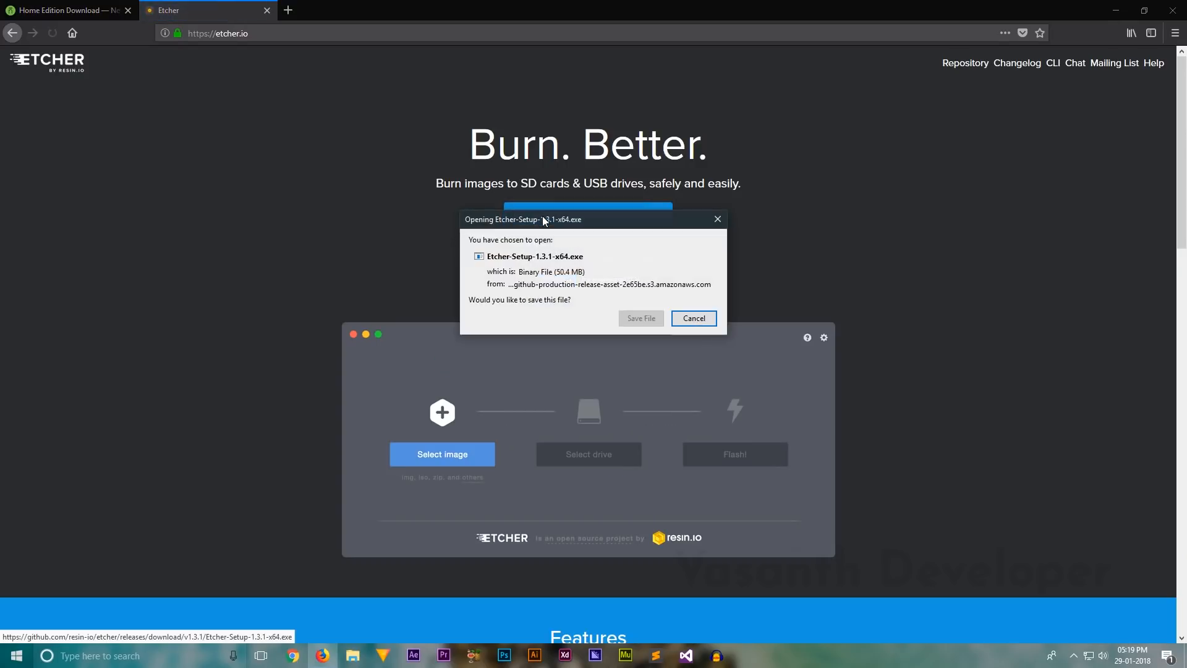
{"action": "left_click", "coordinate": [641, 317]}
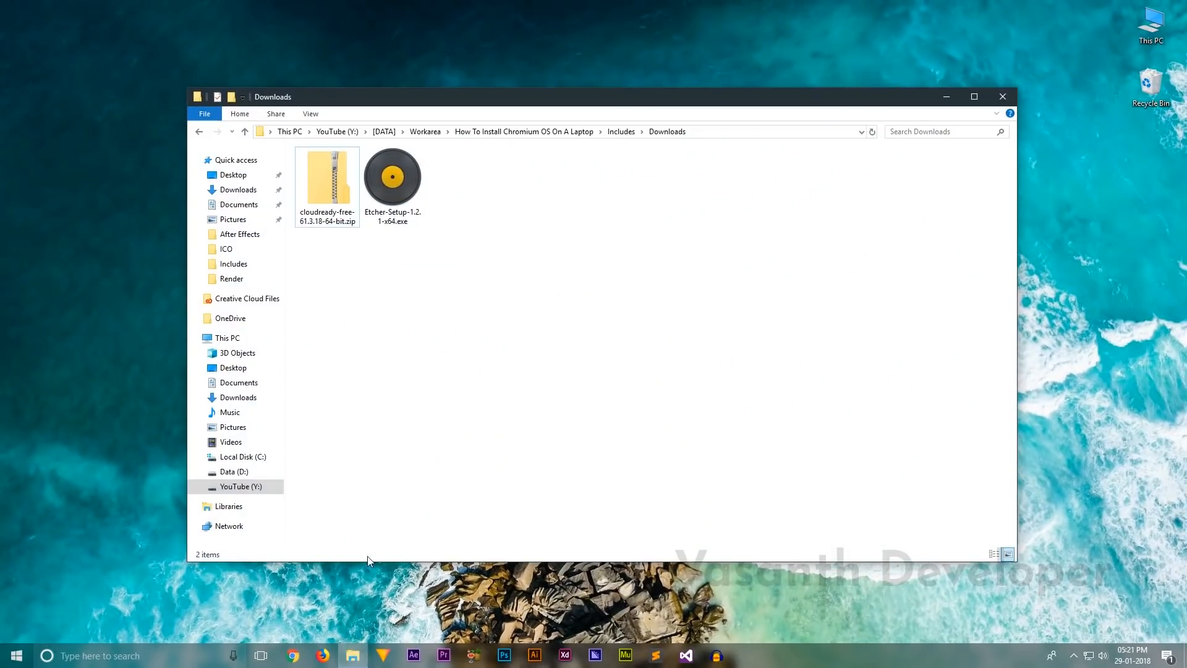
- Install Etcher from Etcher-Setup and extract the CloudReady zip to its 5.30 GB .bin image
{"action": "right_click", "coordinate": [392, 179]}
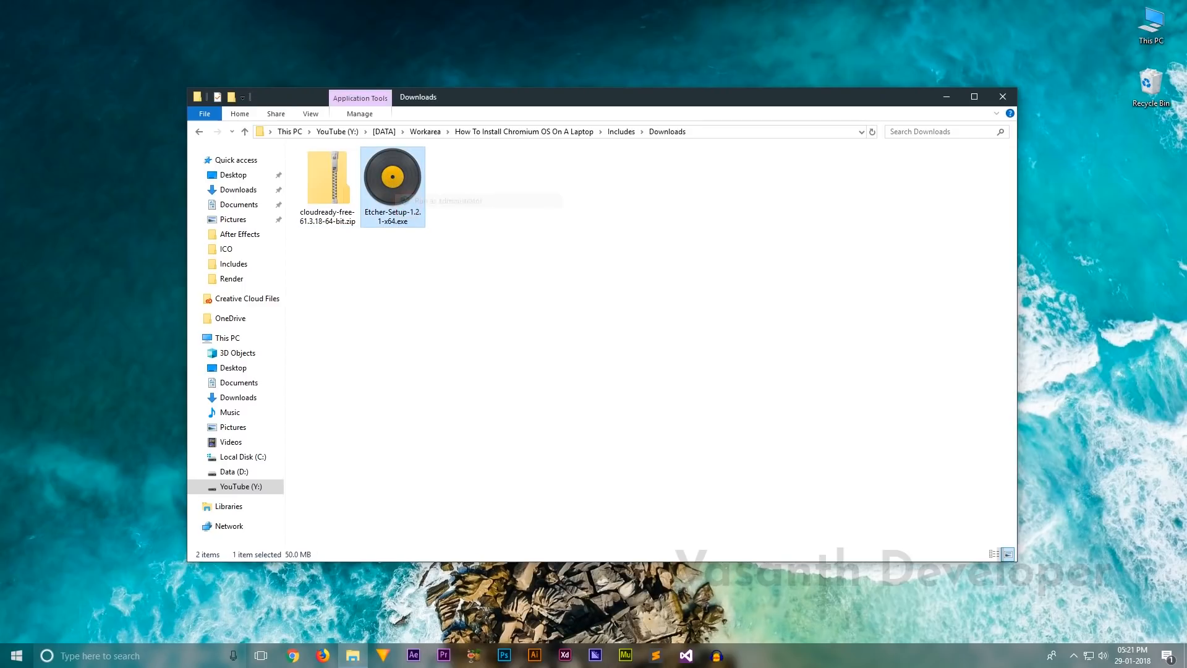
{"action": "double_click", "coordinate": [392, 183]}
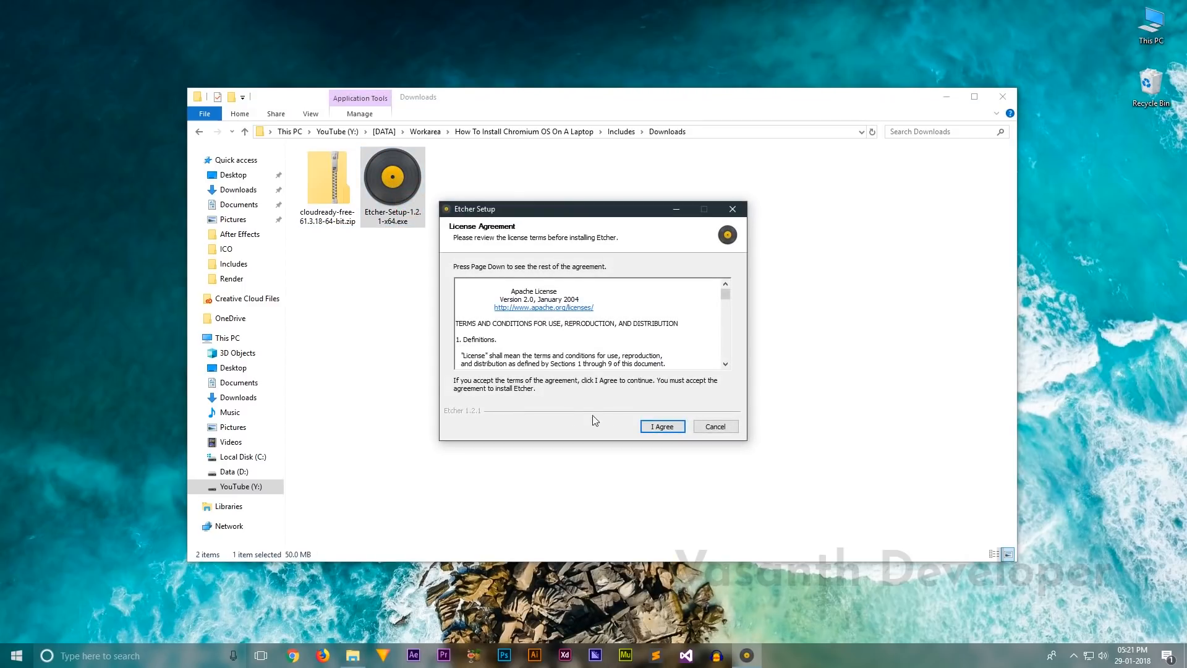
{"action": "left_click", "coordinate": [662, 426]}
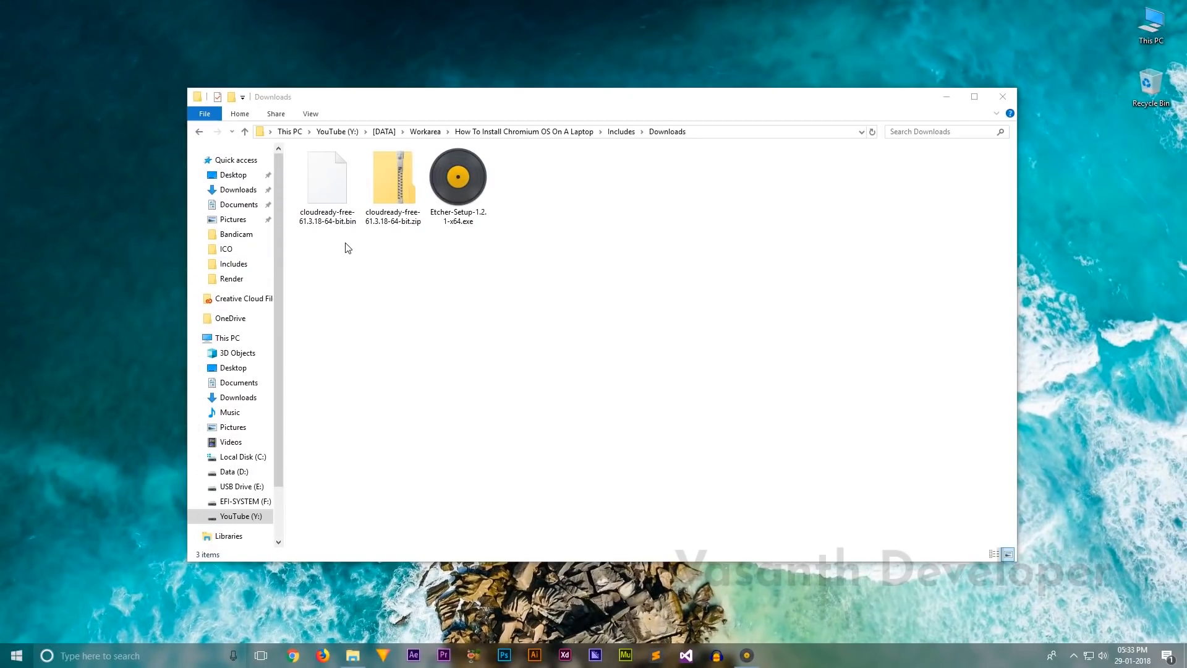
{"action": "left_click", "coordinate": [327, 179]}
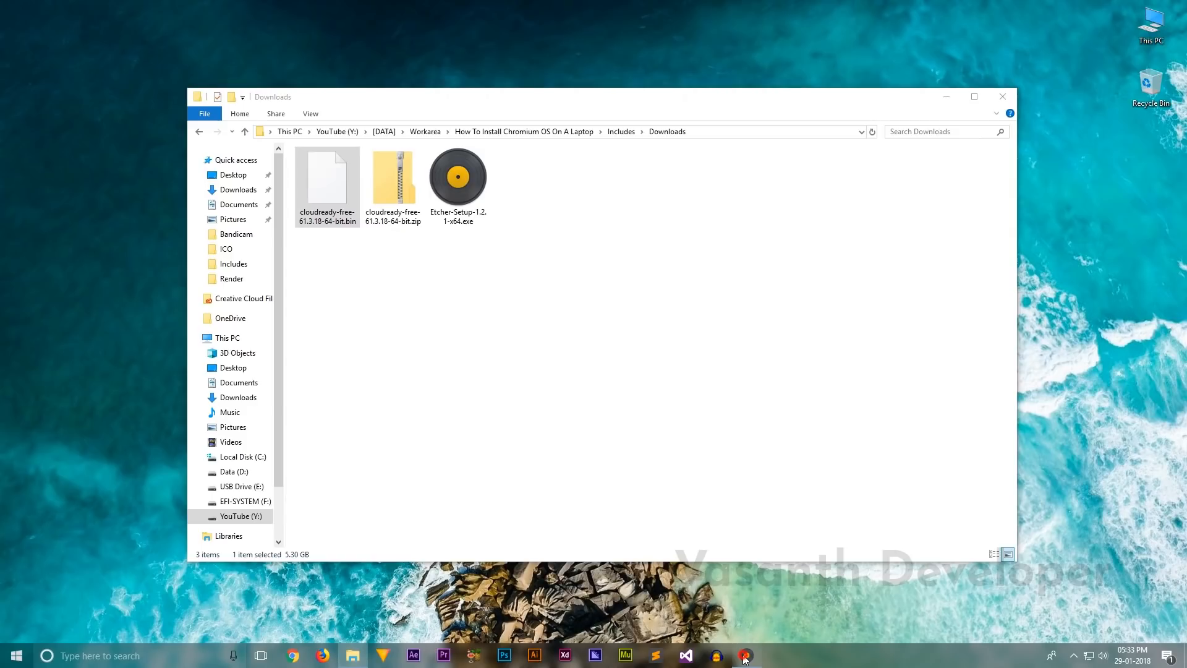
- Flash the CloudReady .bin image to the USB drive in Etcher and close it after Flash Complete
{"action": "left_click", "coordinate": [746, 655]}
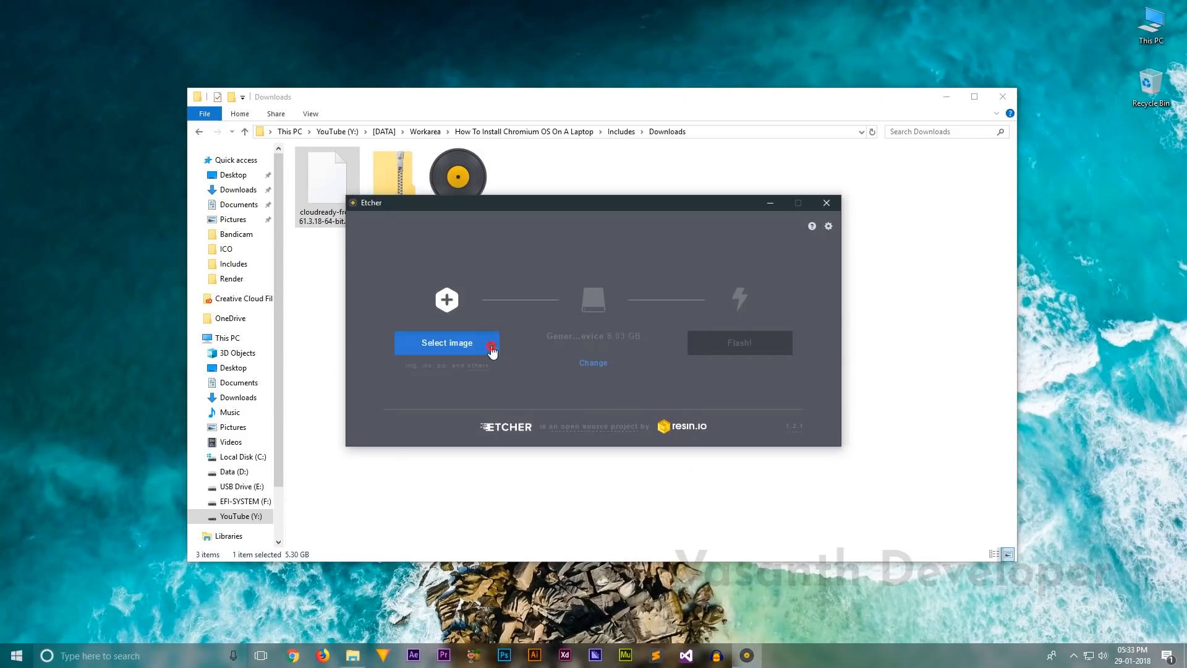
{"action": "left_click", "coordinate": [447, 342]}
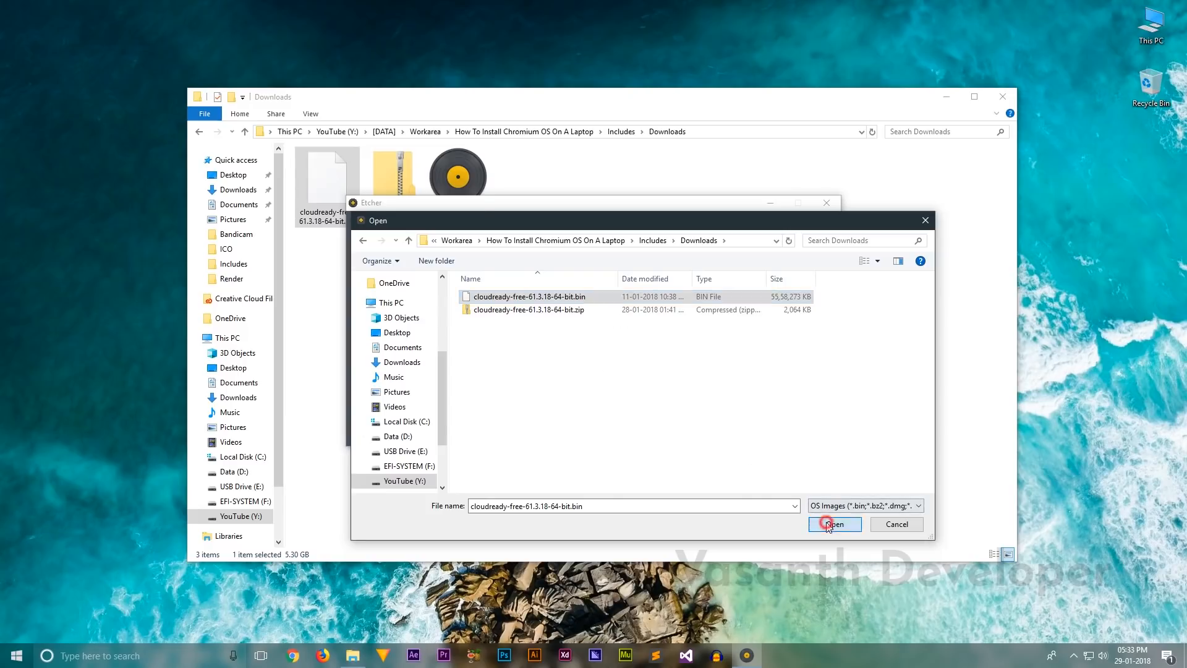
{"action": "left_click", "coordinate": [827, 523]}
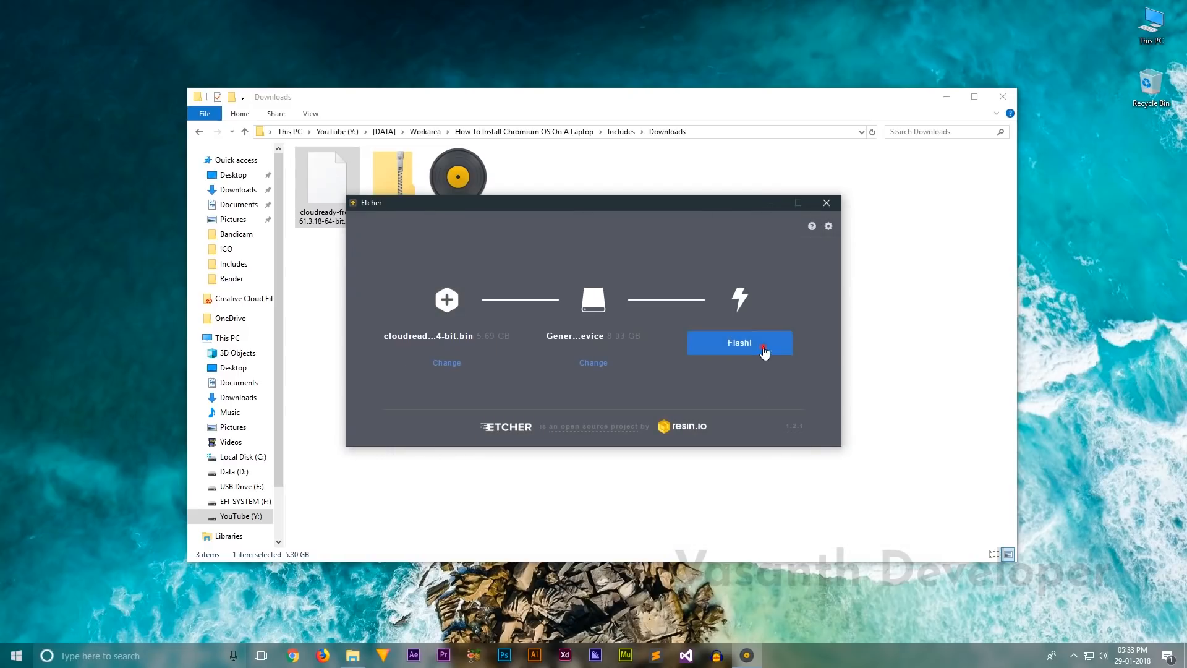
{"action": "left_click", "coordinate": [764, 342]}
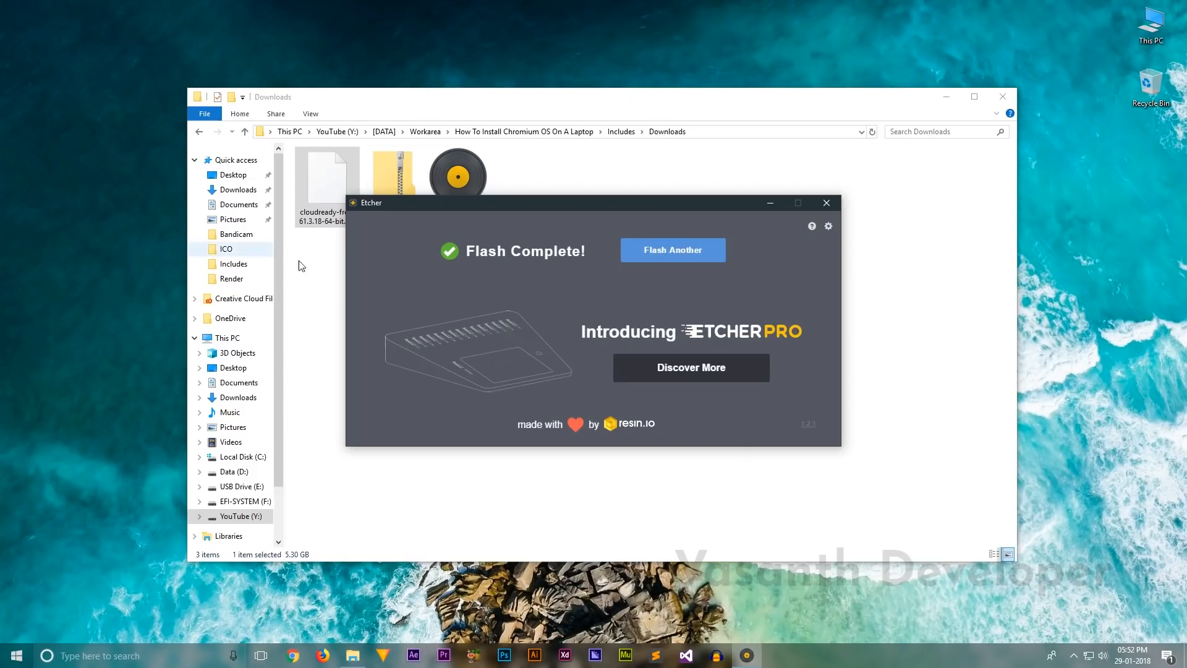
{"action": "mouse_move", "coordinate": [791, 259]}
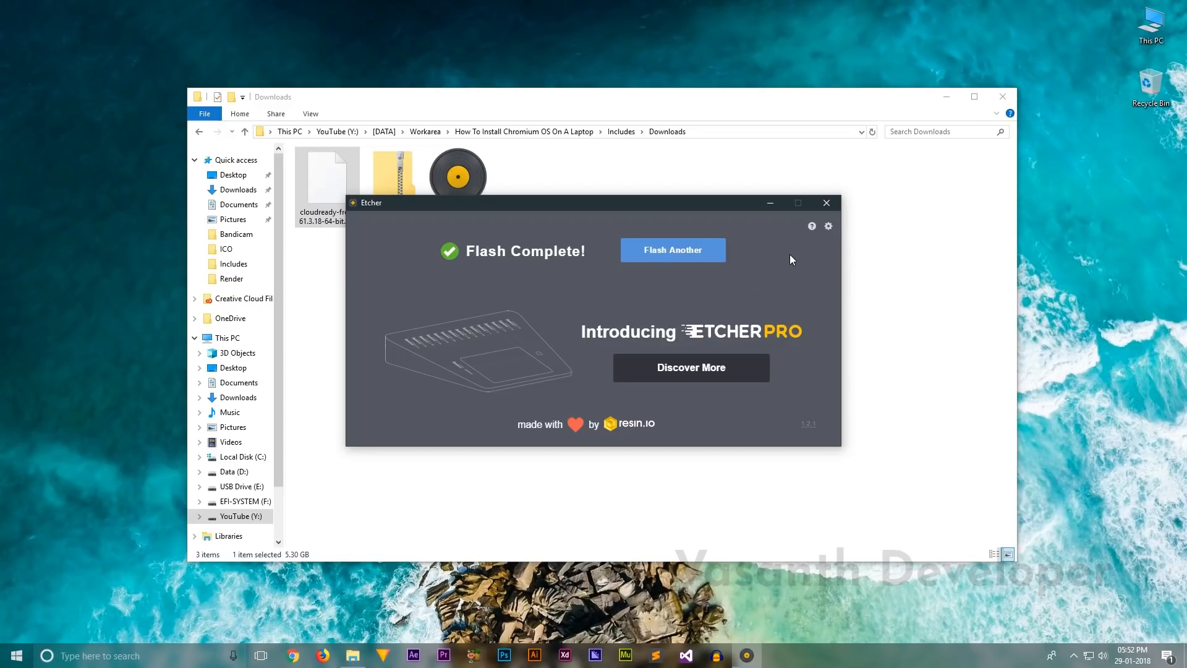
{"action": "left_click", "coordinate": [826, 203]}
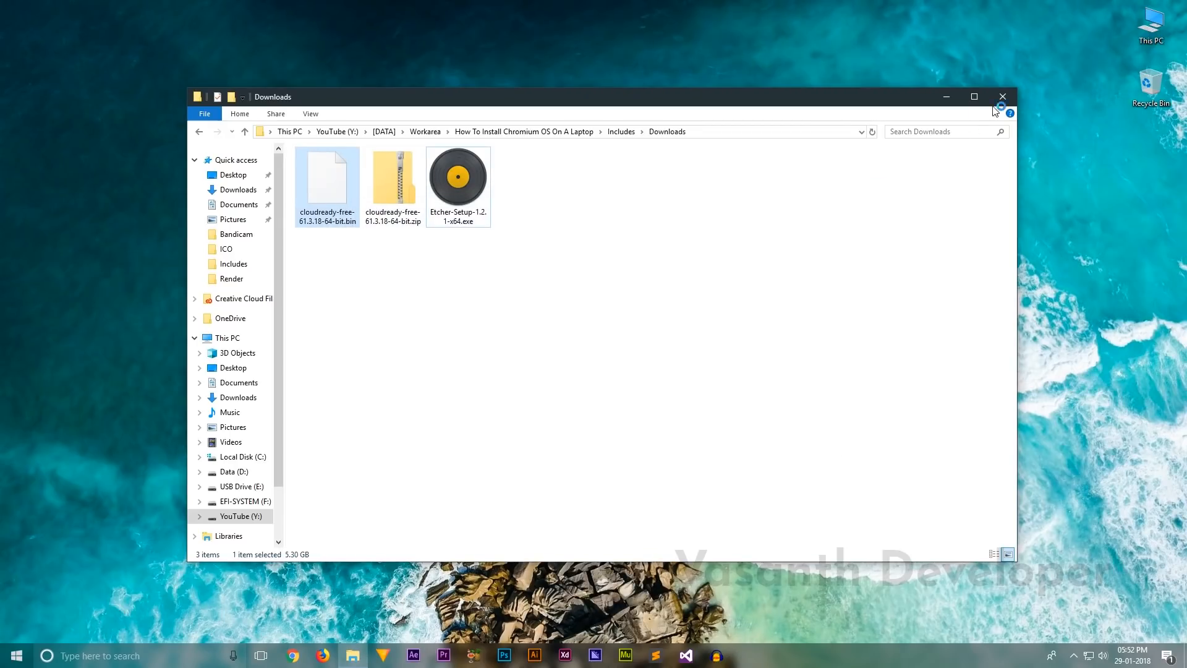
{"action": "left_click", "coordinate": [1003, 97]}
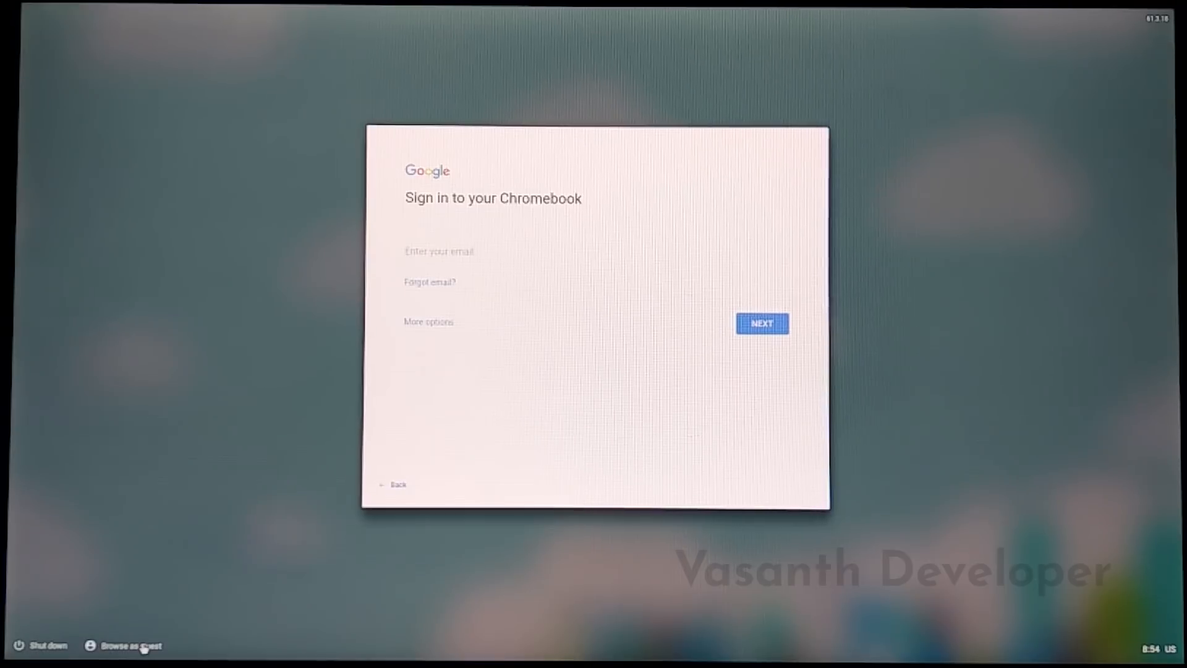
- From a guest session's system tray, run Install CloudReady and let the laptop reboot to sign-in
{"action": "left_click", "coordinate": [131, 644]}
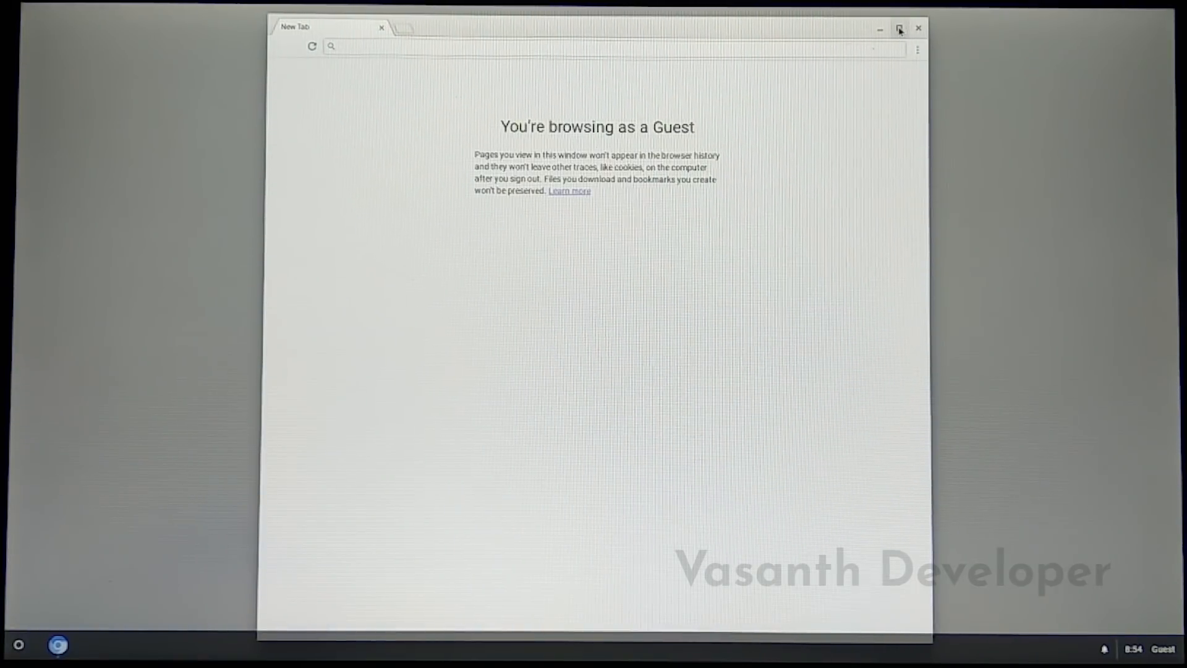
{"action": "left_click", "coordinate": [1145, 649]}
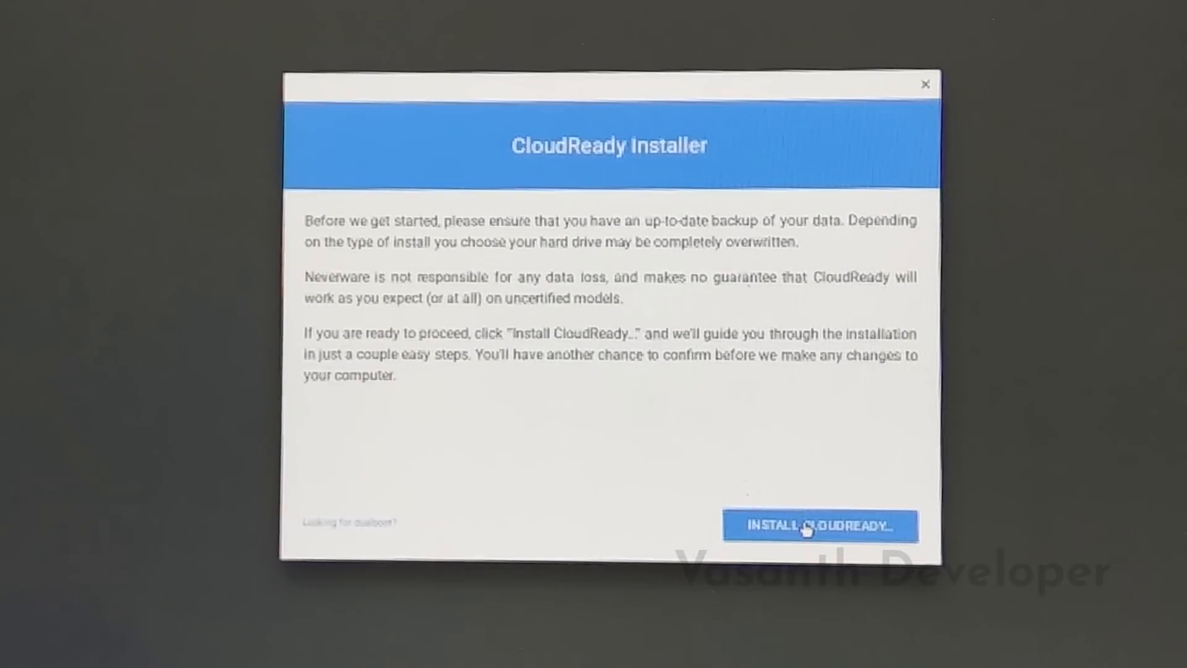
{"action": "left_click", "coordinate": [808, 540]}
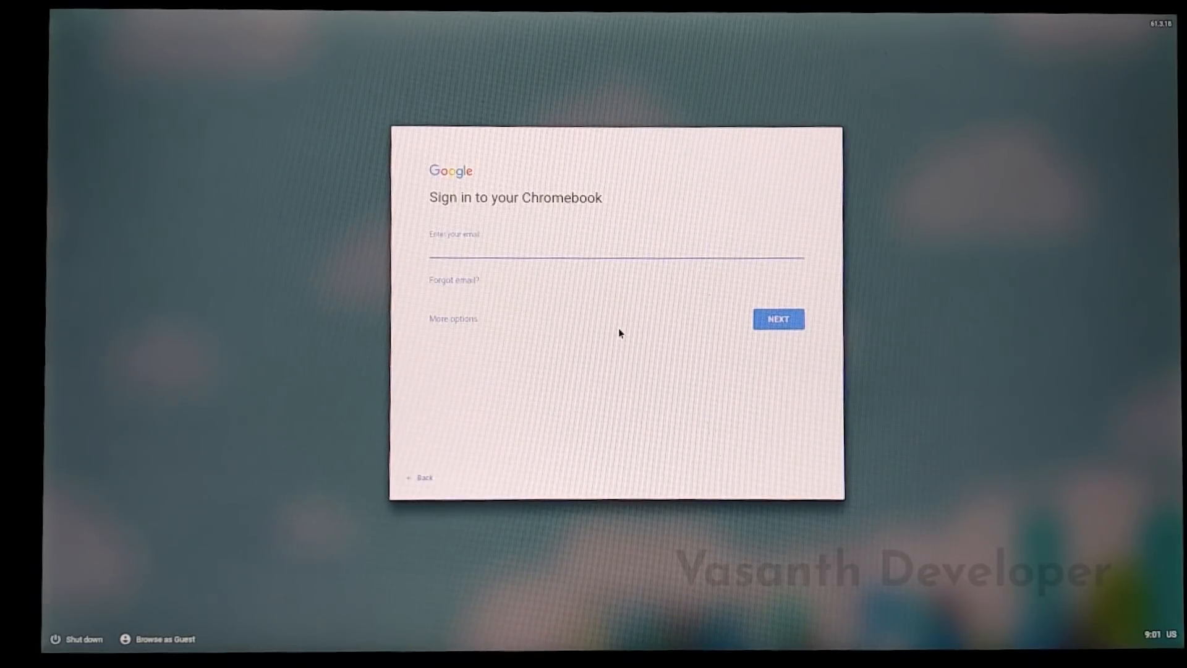
- Sign in with the Google account and accept the photo as the profile picture
{"action": "type", "text": "avs4"}
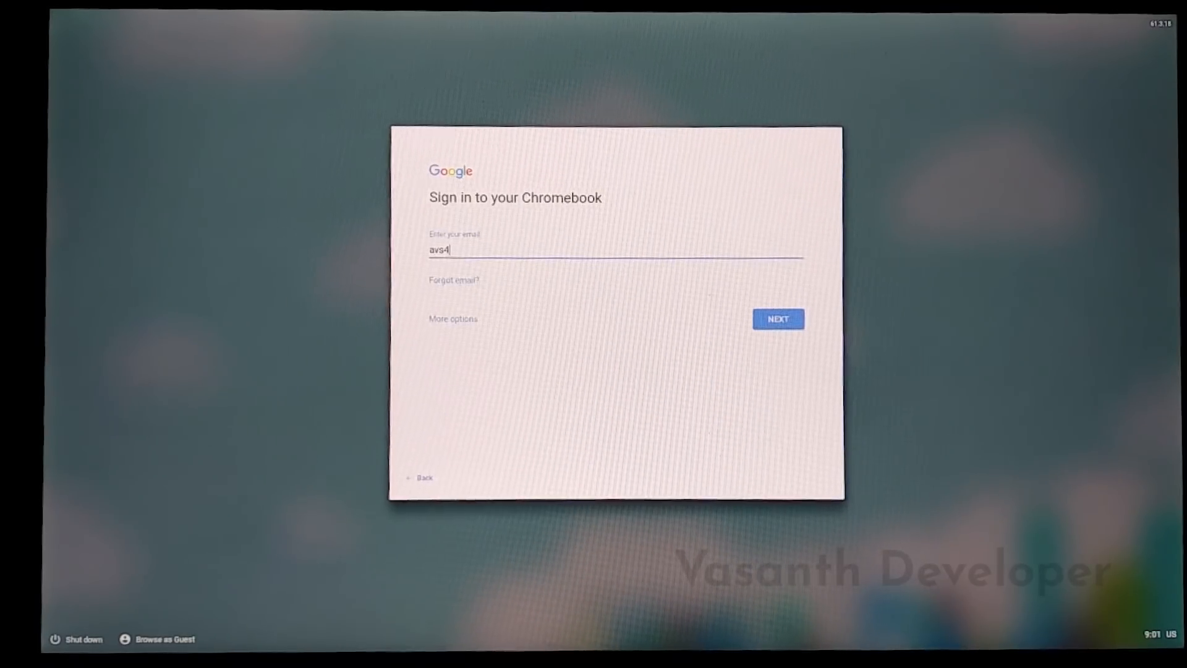
{"action": "type", "text": "037"}
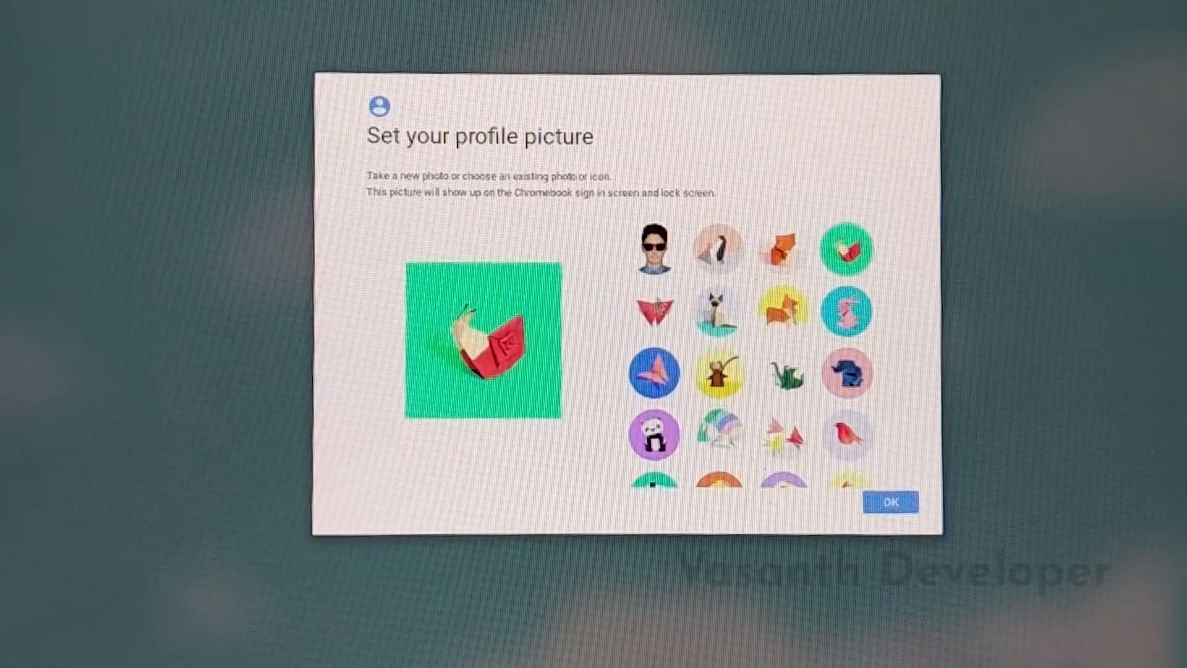
{"action": "left_click", "coordinate": [656, 250]}
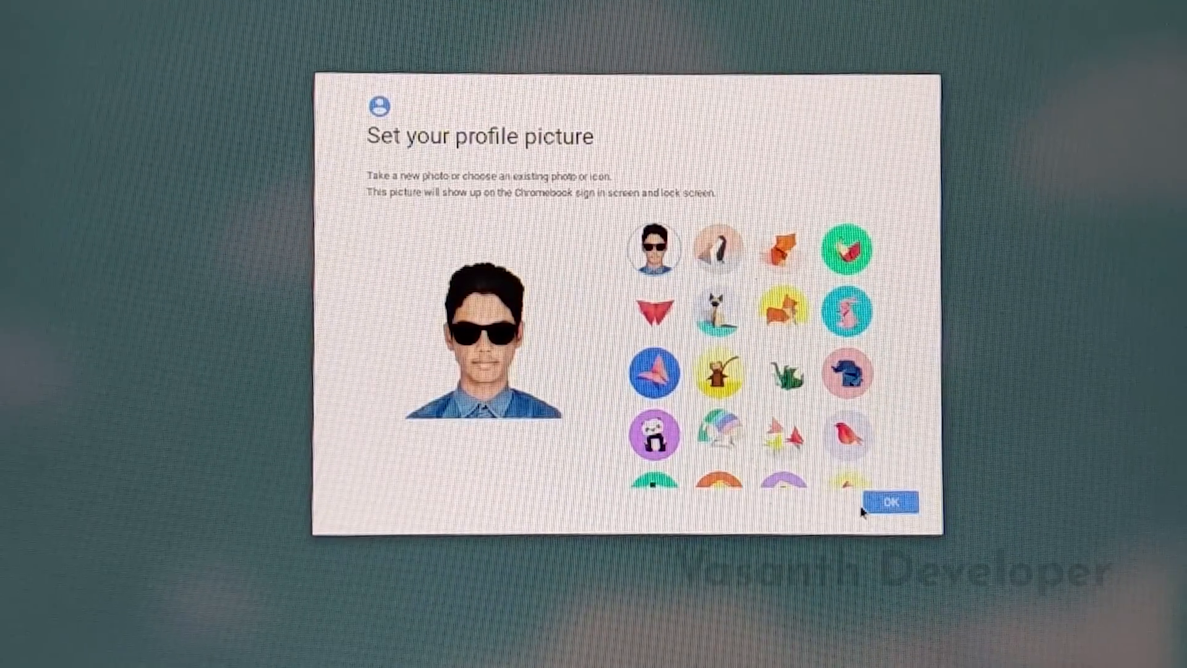
{"action": "left_click", "coordinate": [893, 500]}
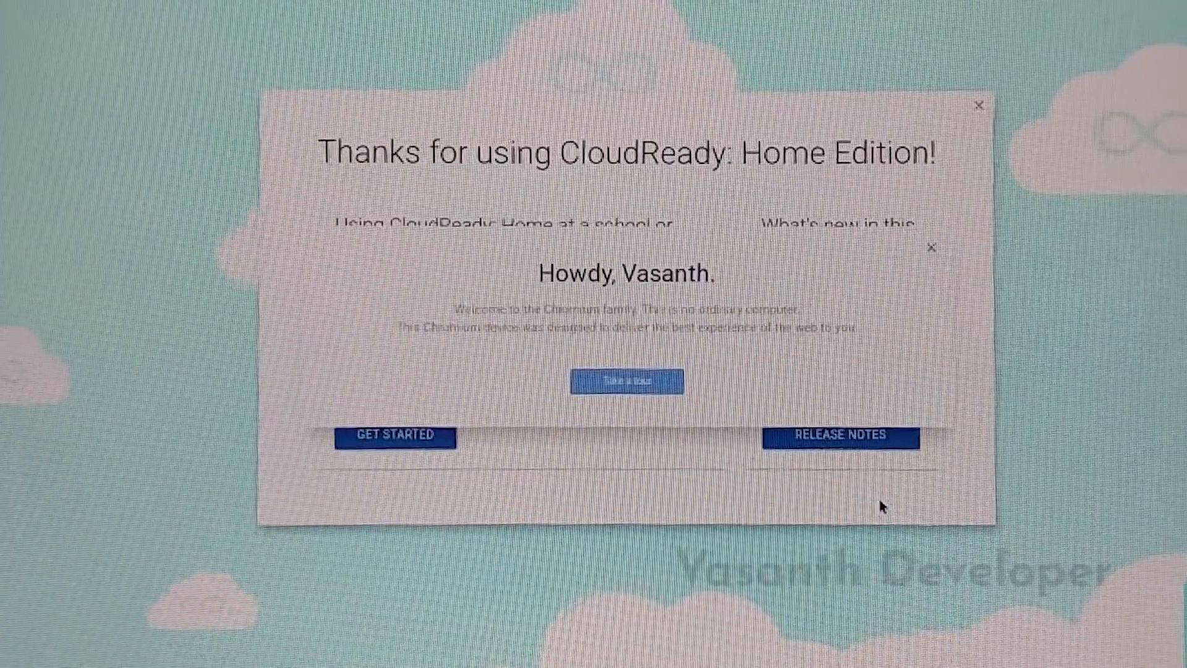